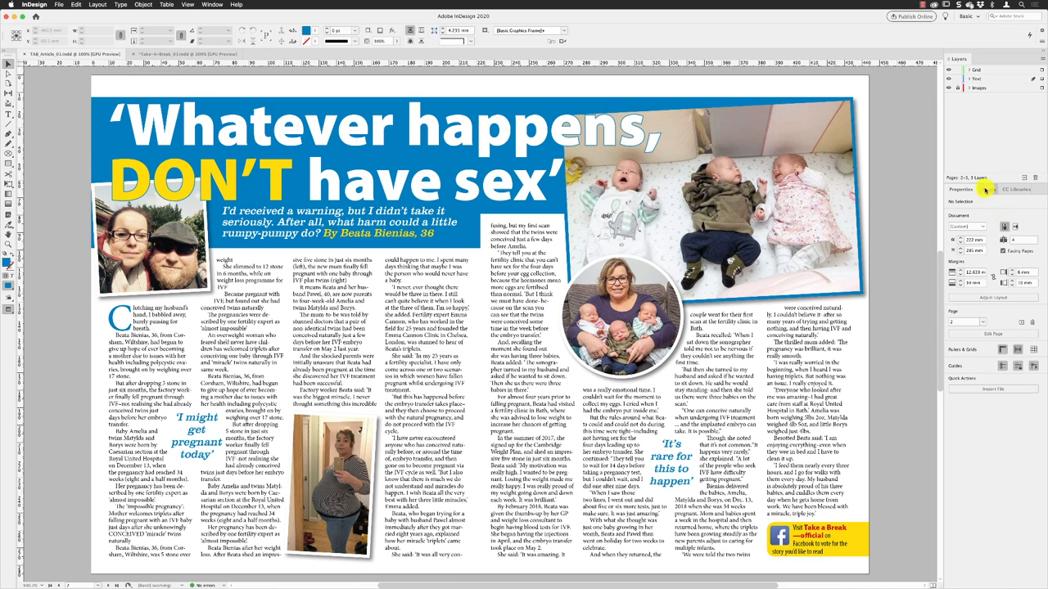
# Open the A-Master page for editing with its bottom-left corner in view.
pyautogui.click(989, 190)
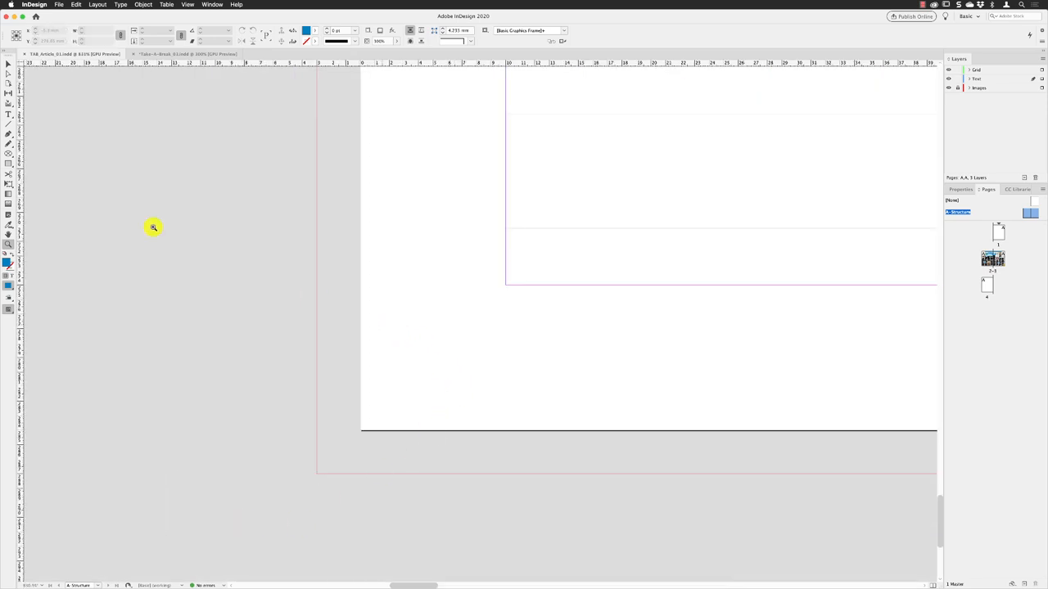
# Draw an empty text frame at the bottom-left corner of the master page.
pyautogui.click(10, 114)
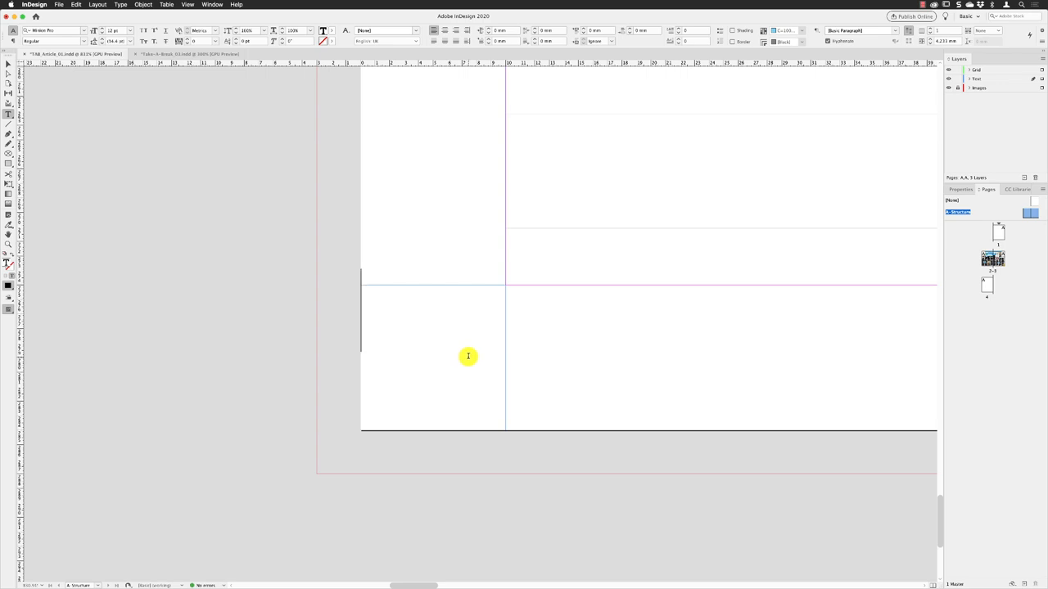
# Insert the Current Page Number marker into the corner text frame.
pyautogui.click(121, 4)
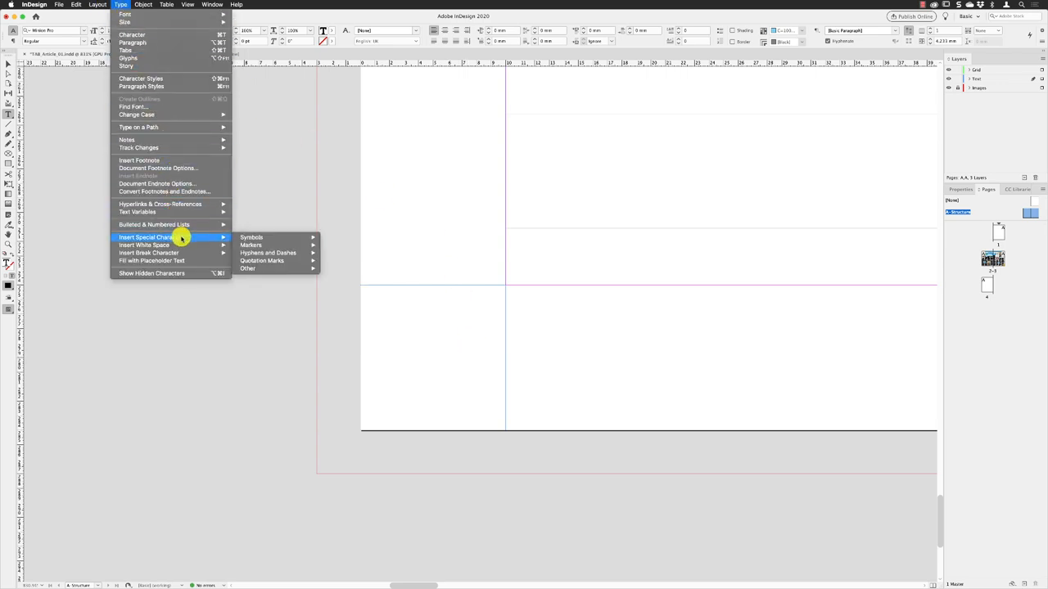
pyautogui.moveTo(253, 245)
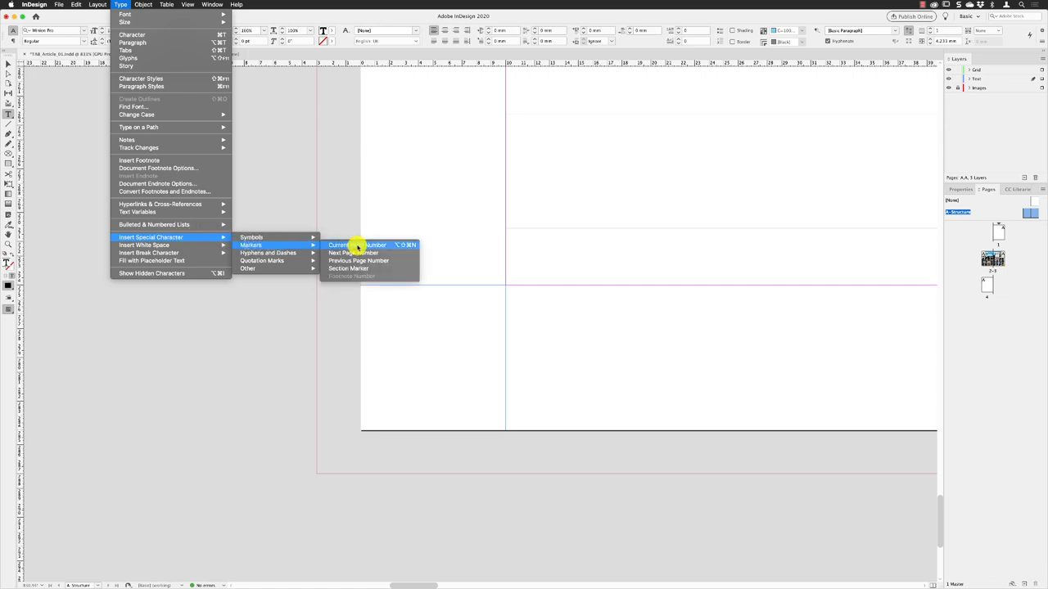
pyautogui.click(355, 246)
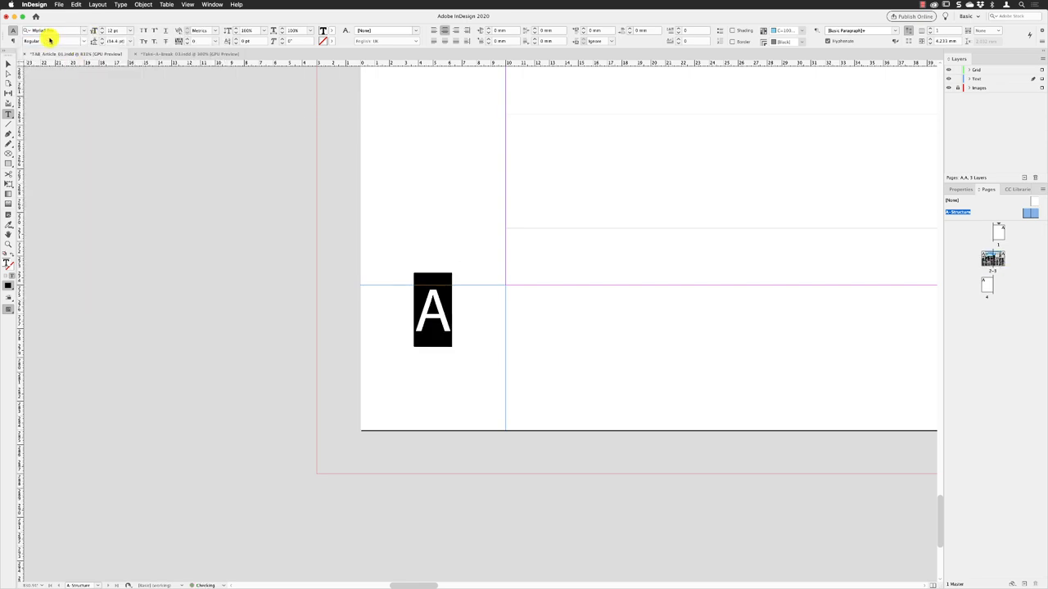
# Set the page number marker's font weight to Black.
pyautogui.click(57, 41)
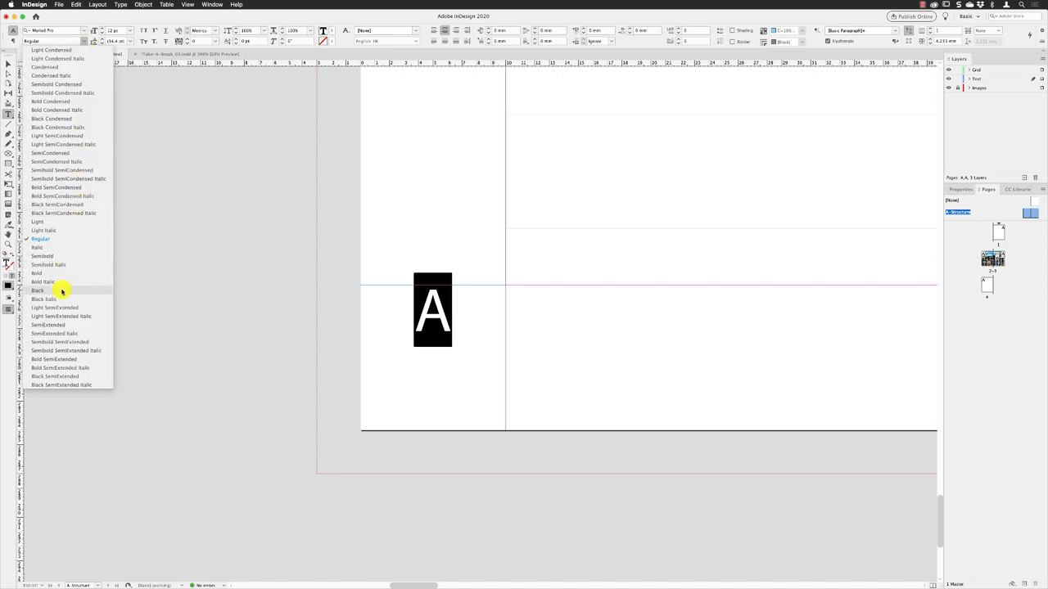
pyautogui.click(38, 289)
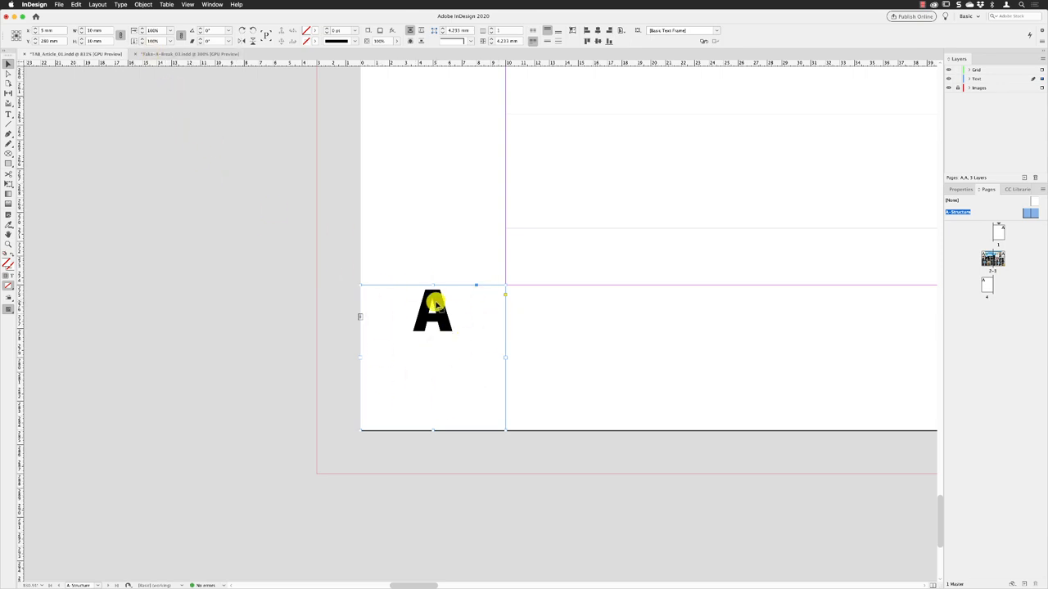
# Set the frame's Vertical Justification to Centre in Text Frame Options.
pyautogui.rightClick(432, 310)
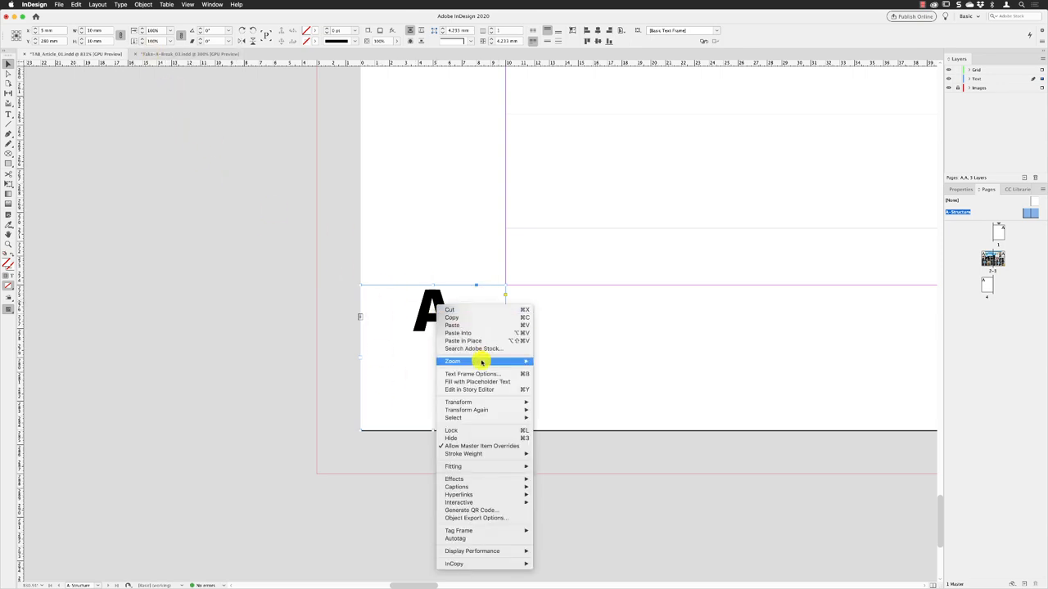
pyautogui.click(471, 373)
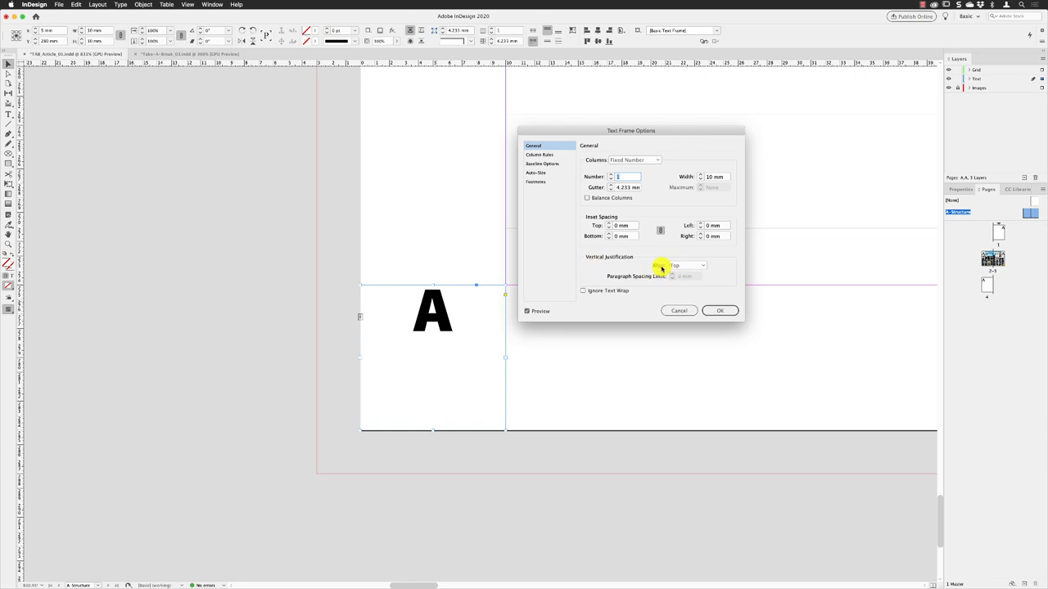
pyautogui.click(688, 265)
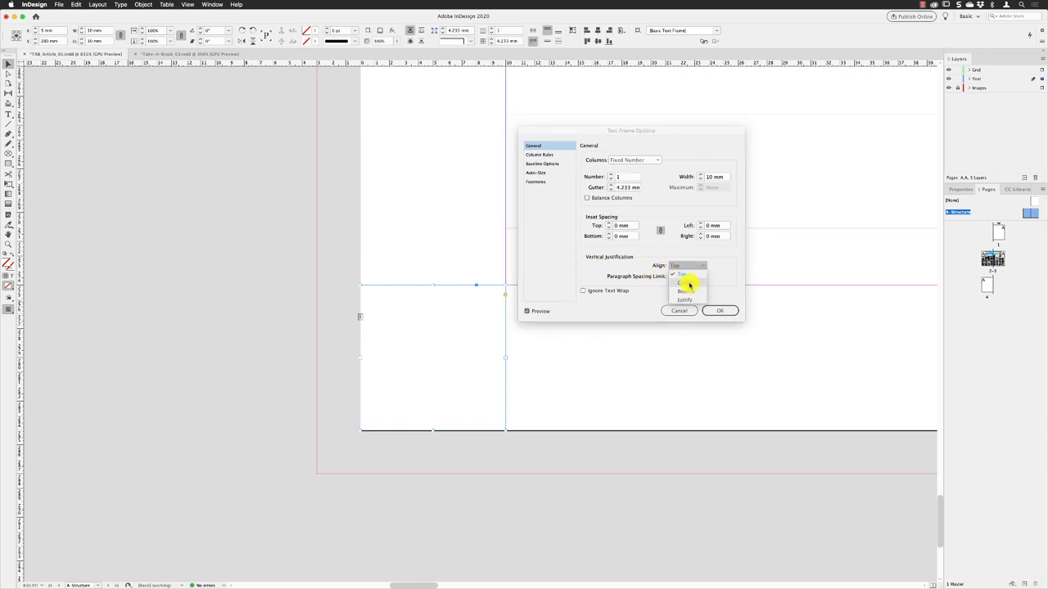
pyautogui.click(682, 282)
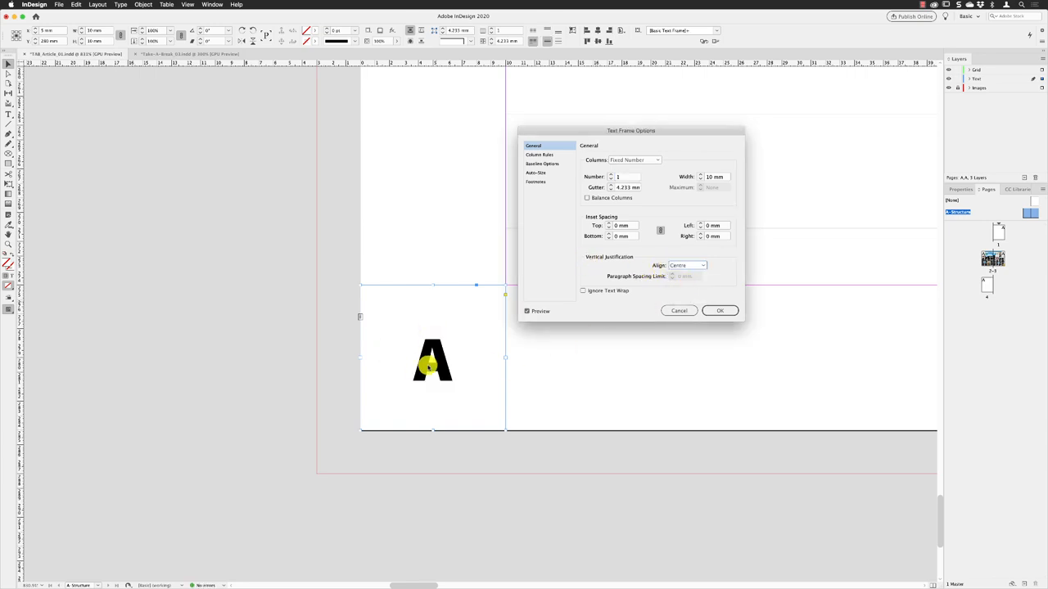
pyautogui.click(720, 311)
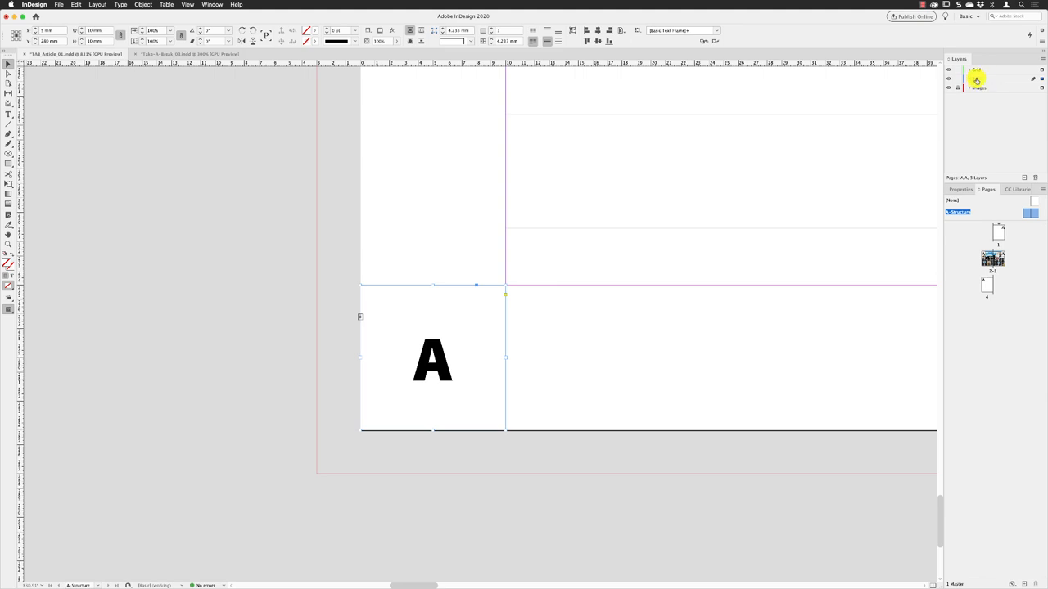
pyautogui.click(75, 5)
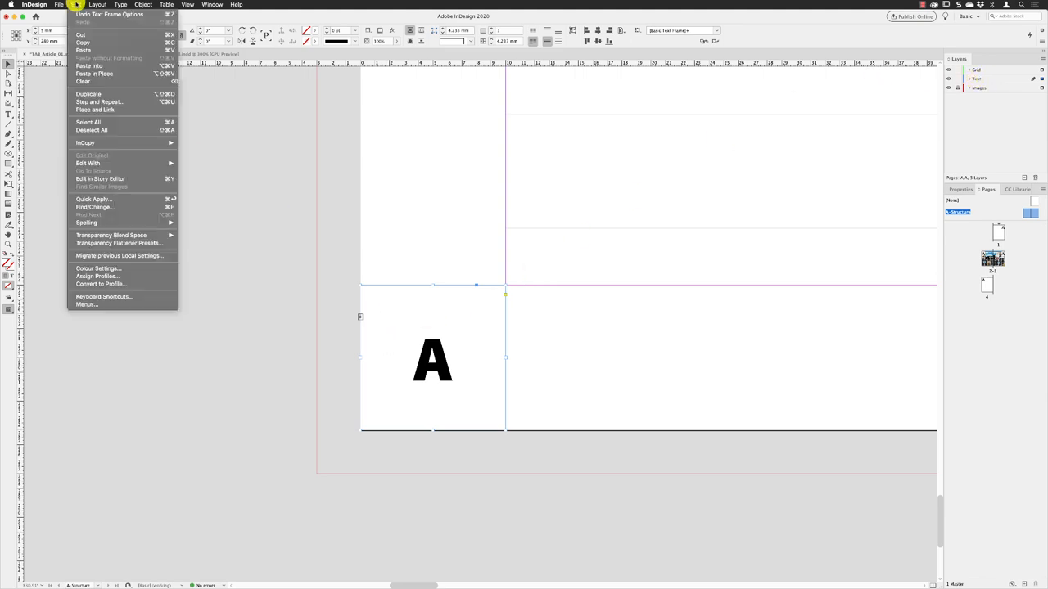
# Duplicate the page-number frame and place the copy at the right page's bottom-right corner.
pyautogui.click(580, 277)
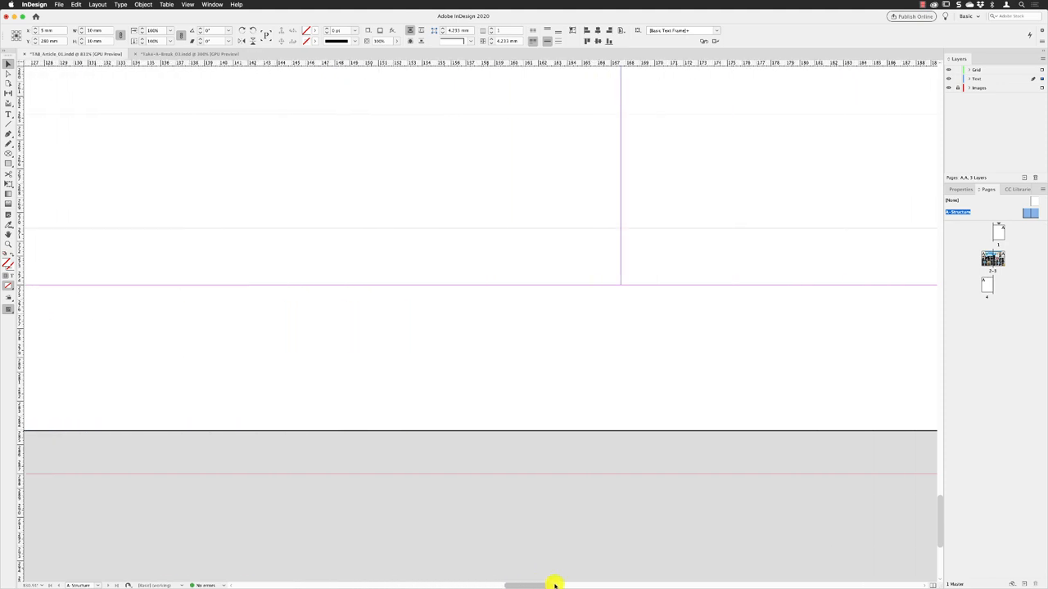
pyautogui.moveTo(555, 583); pyautogui.dragTo(756, 580)
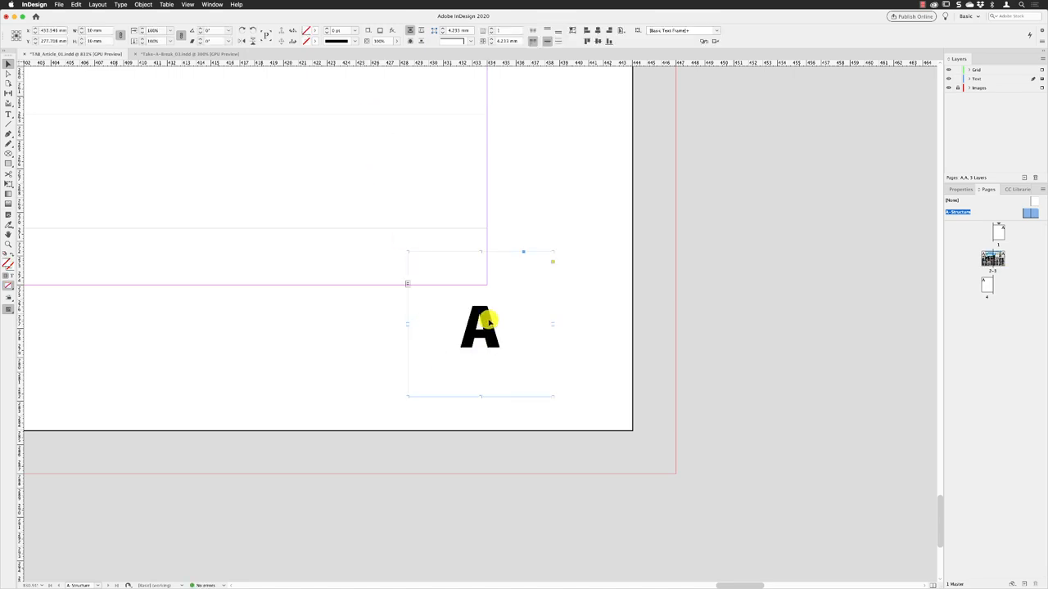
pyautogui.moveTo(480, 326); pyautogui.dragTo(560, 361)
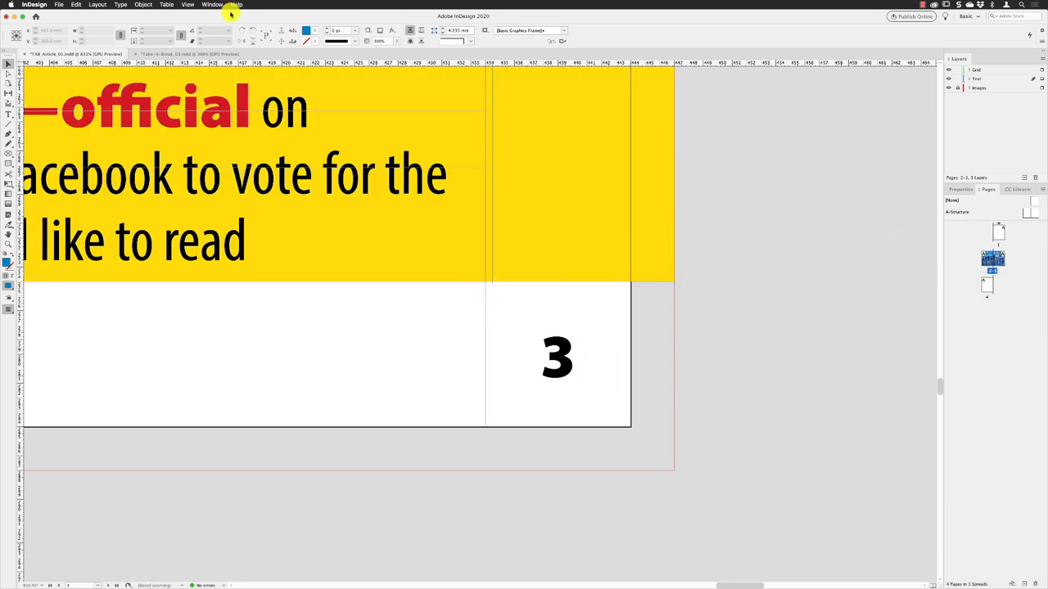
# Fit the whole magazine spread in the window to show both corner page numbers.
pyautogui.click(187, 5)
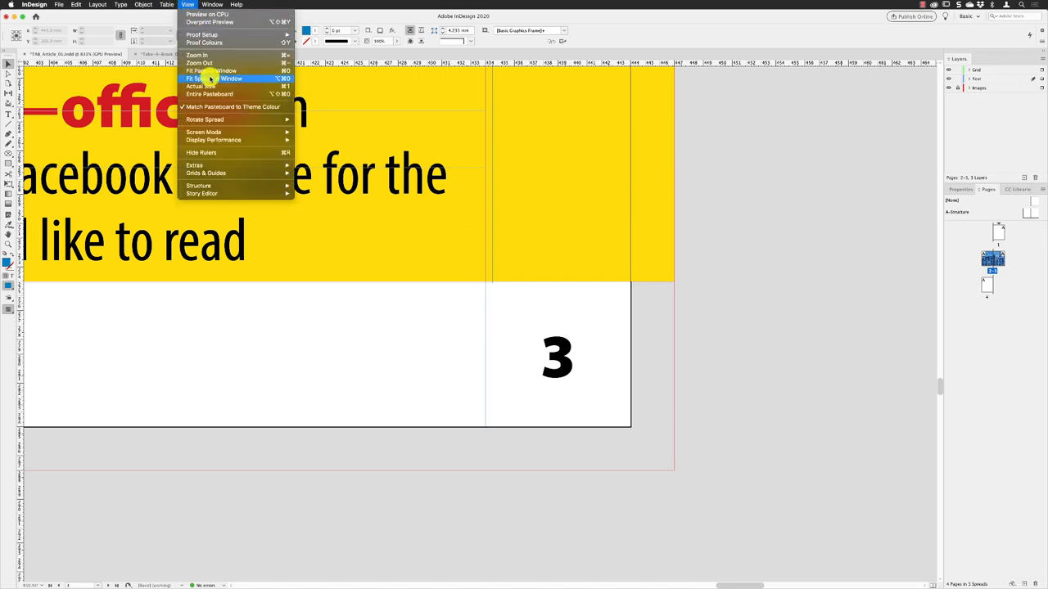
pyautogui.click(200, 78)
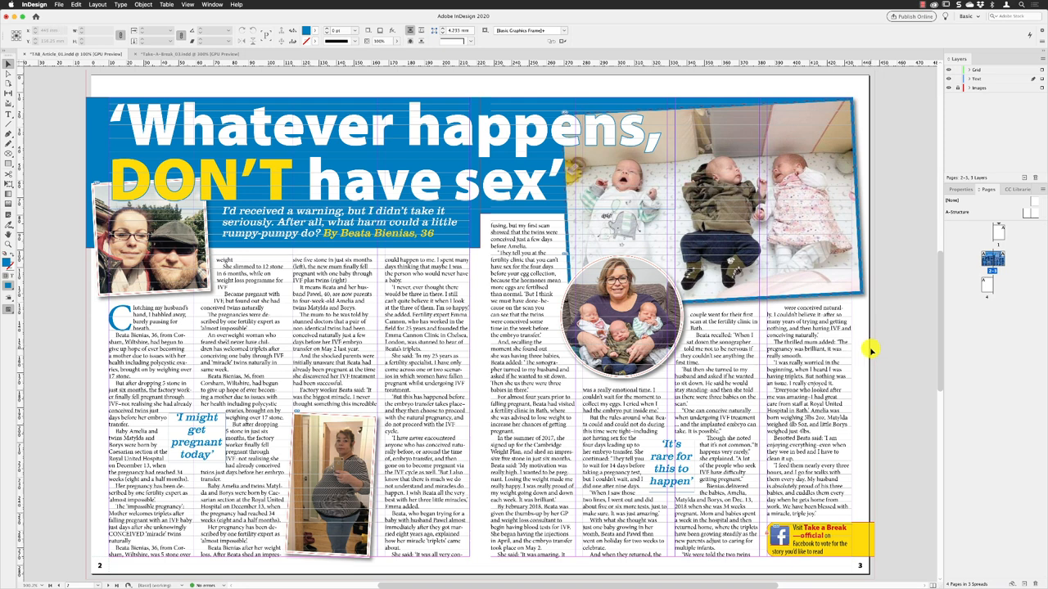
pyautogui.moveTo(871, 352)
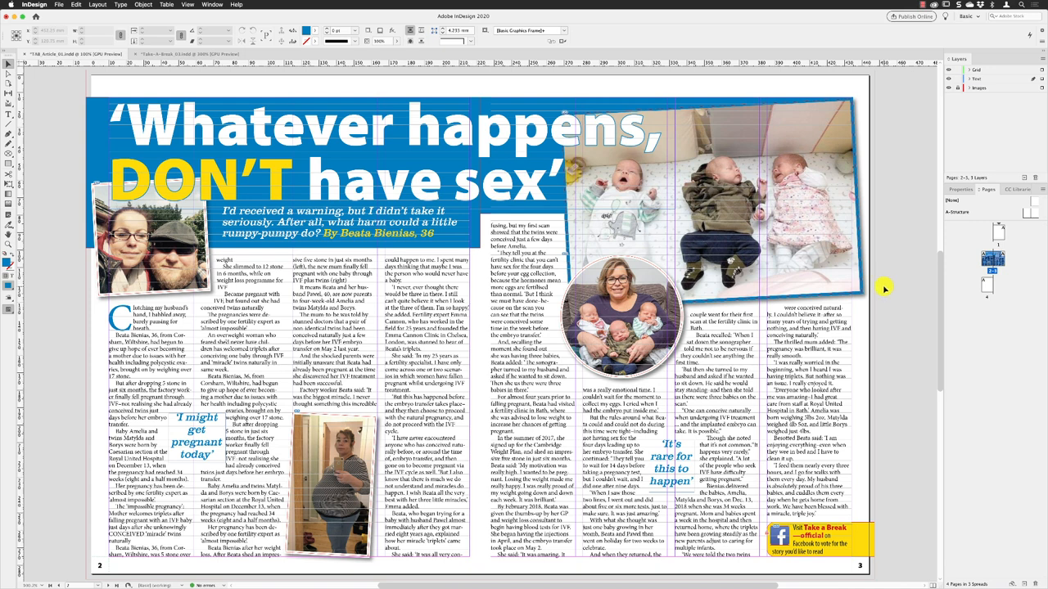
pyautogui.click(59, 3)
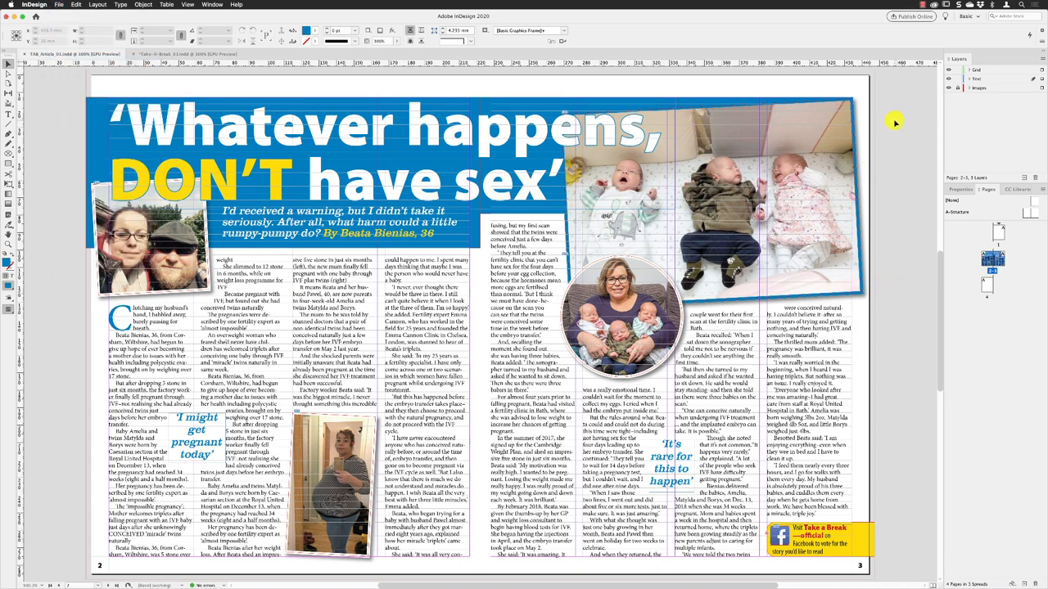
pyautogui.moveTo(884, 105)
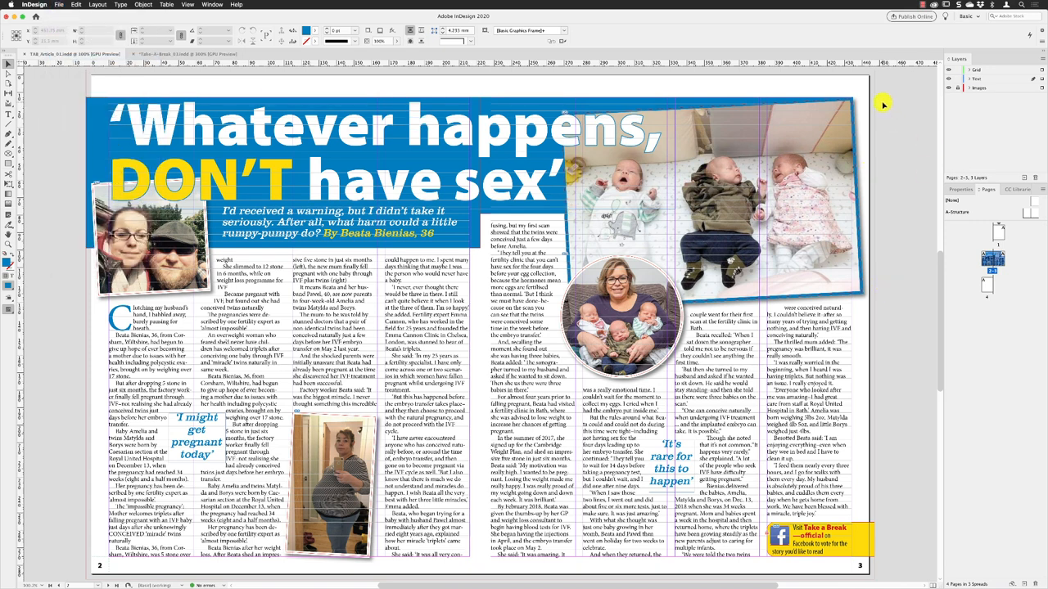